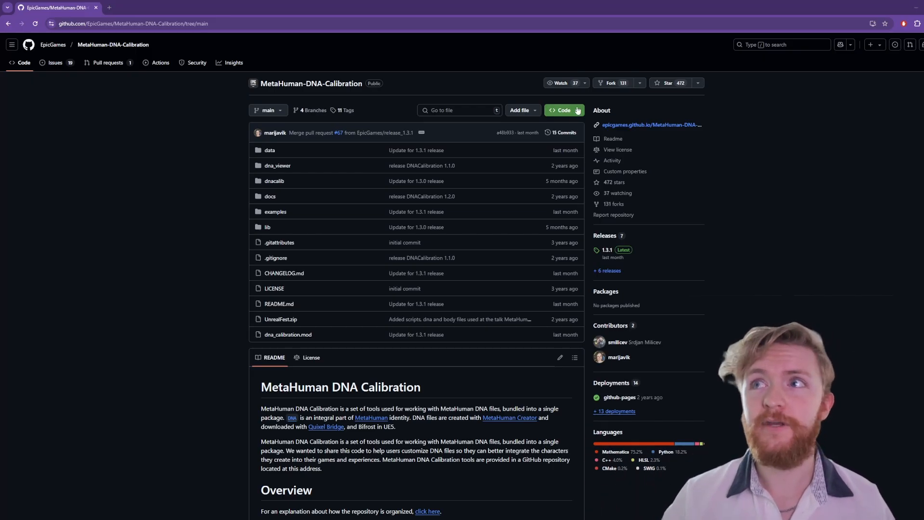
Download the MetaHuman-DNA-Calibration repository as a ZIP from its Code menu.
{"action": "left_click", "coordinate": [564, 109]}
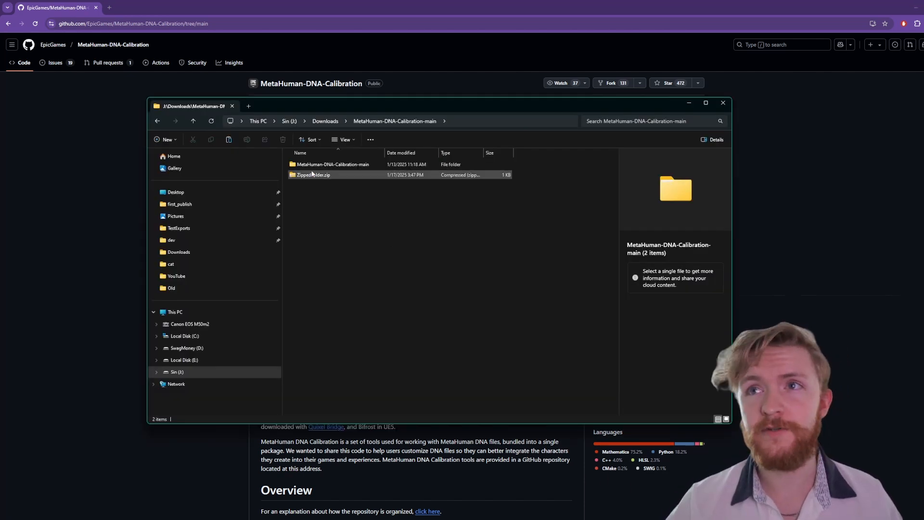
Dismiss the zip's context menu and enter the extracted MetaHuman-DNA-Calibration-main folder.
{"action": "right_click", "coordinate": [312, 174]}
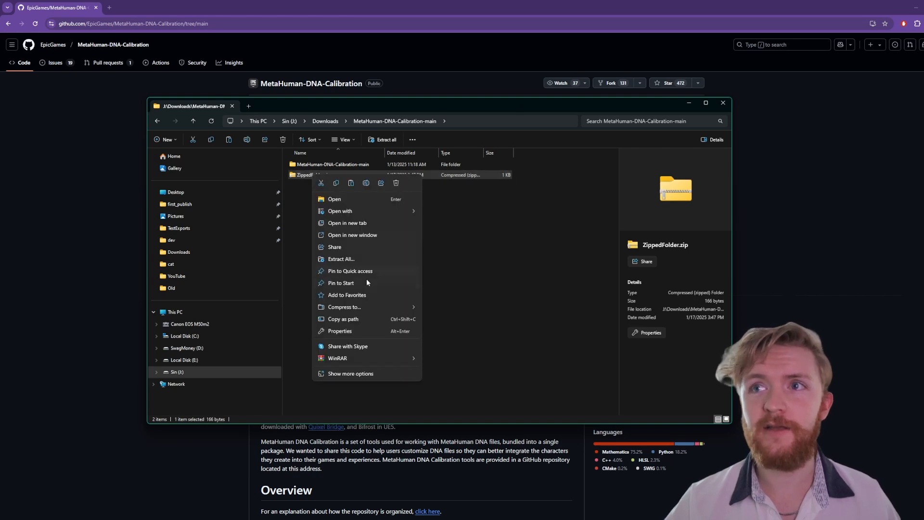
{"action": "mouse_move", "coordinate": [362, 259]}
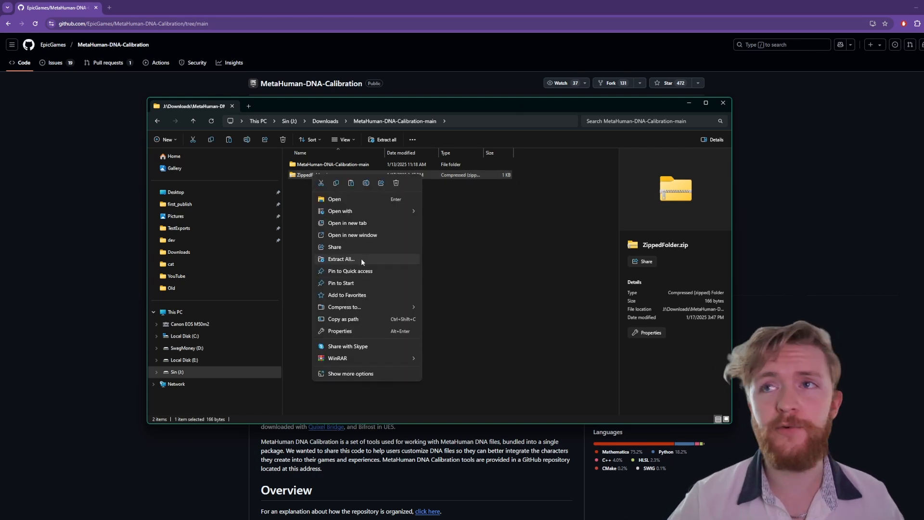
{"action": "left_click", "coordinate": [373, 222]}
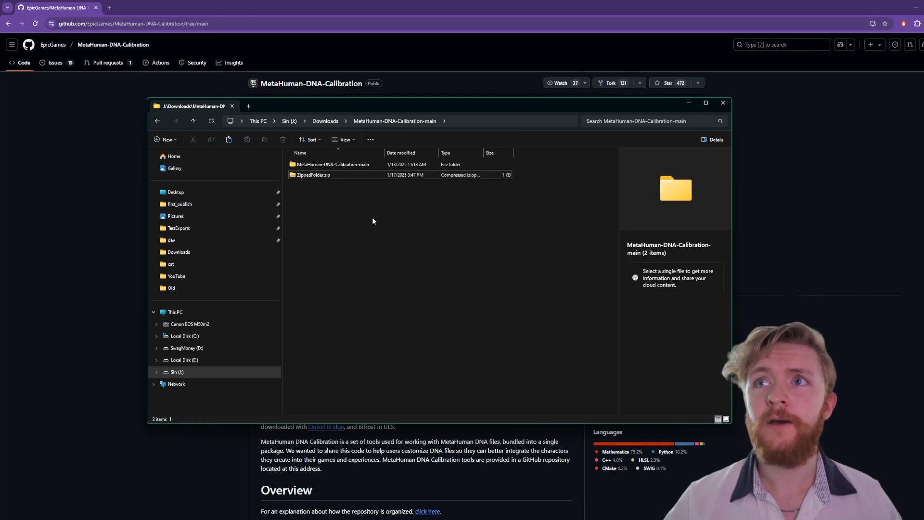
{"action": "left_click", "coordinate": [332, 164]}
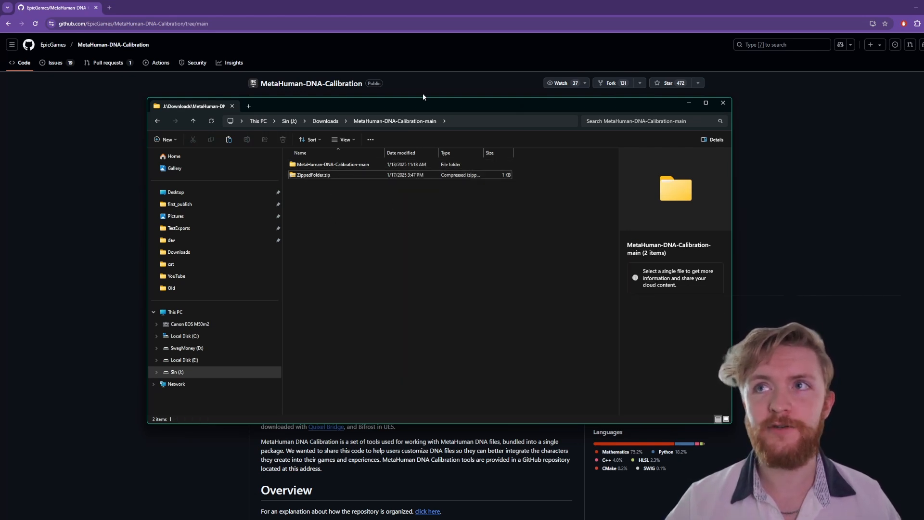
{"action": "left_click", "coordinate": [333, 163]}
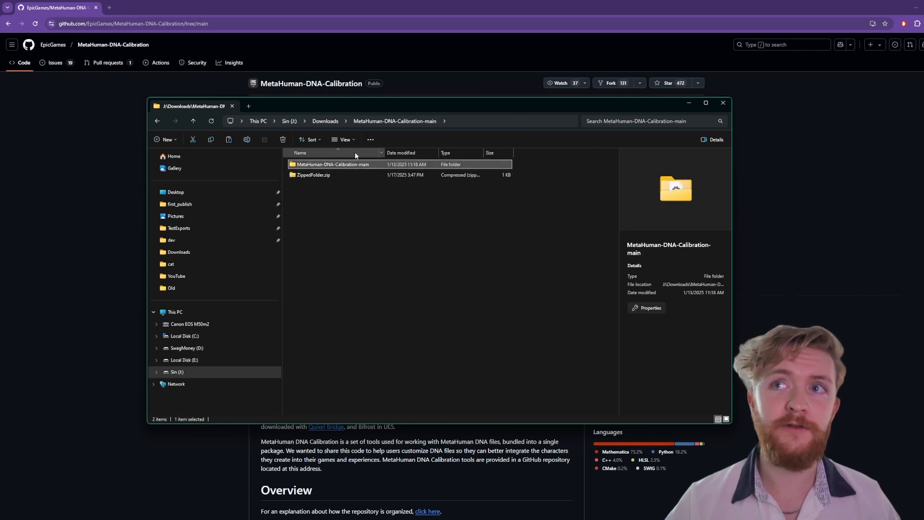
{"action": "double_click", "coordinate": [334, 163]}
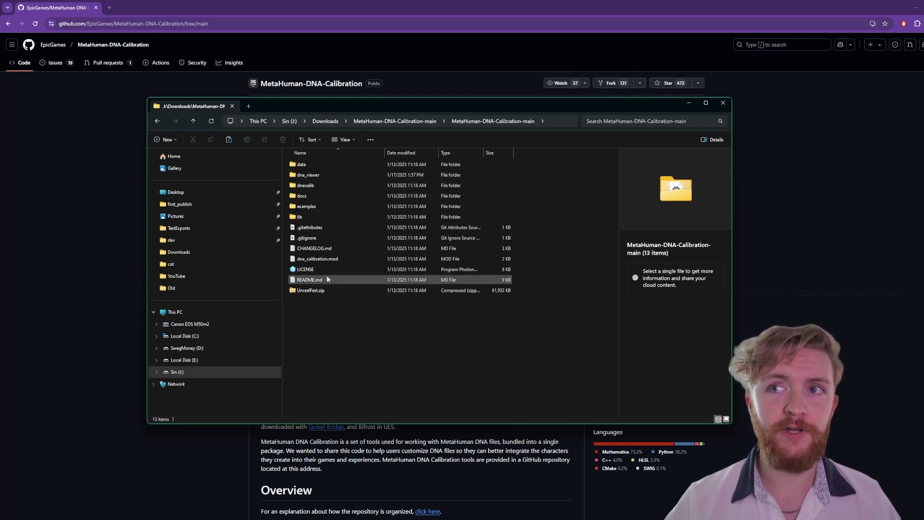
{"action": "mouse_move", "coordinate": [327, 279]}
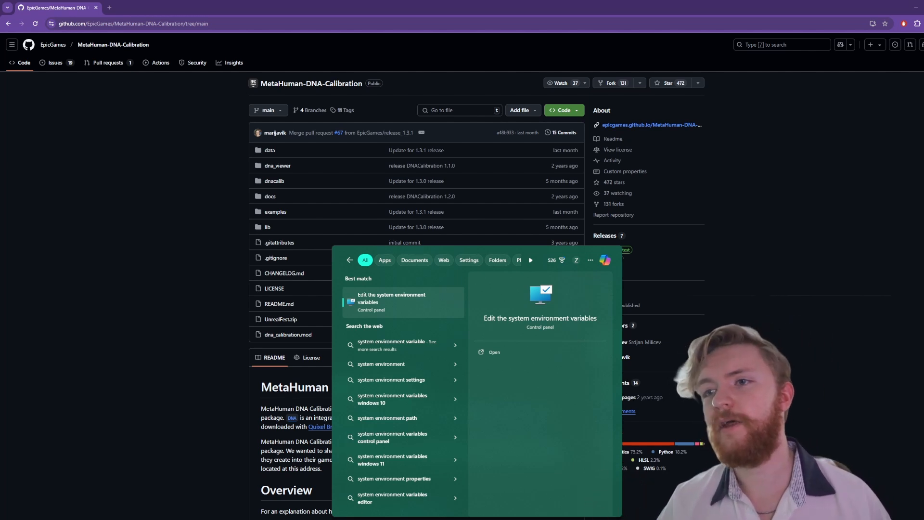
{"action": "mouse_move", "coordinate": [412, 305]}
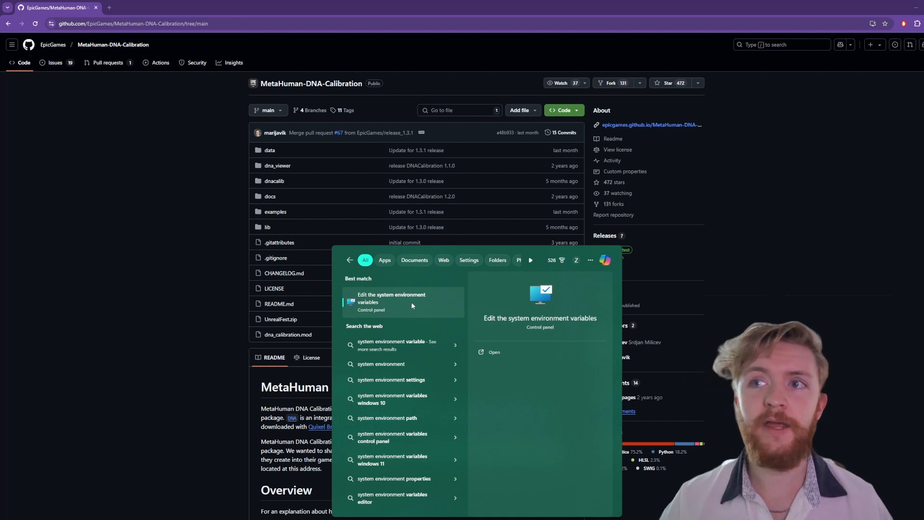
Reach the Environment Variables list and locate the MAYA_MODULE_PATH system variable.
{"action": "left_click", "coordinate": [391, 301]}
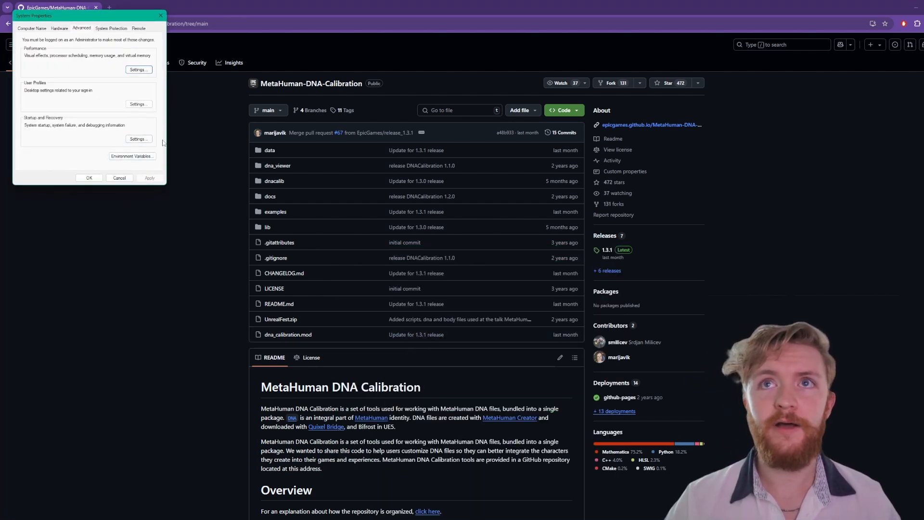
{"action": "left_click", "coordinate": [131, 156]}
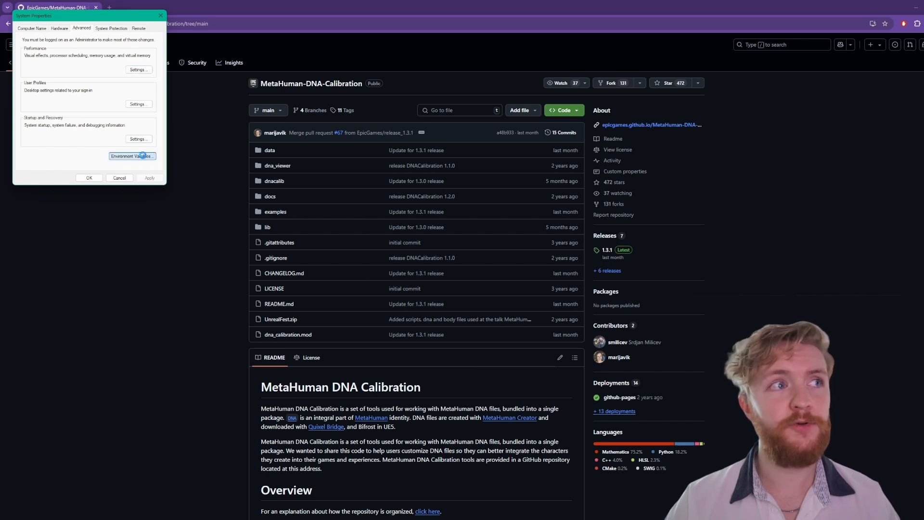
{"action": "left_click", "coordinate": [133, 156]}
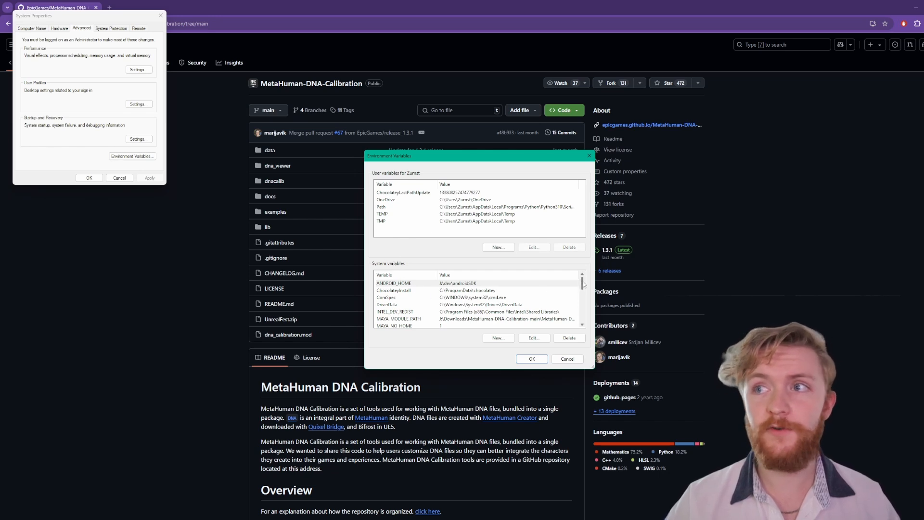
{"action": "left_click", "coordinate": [399, 305]}
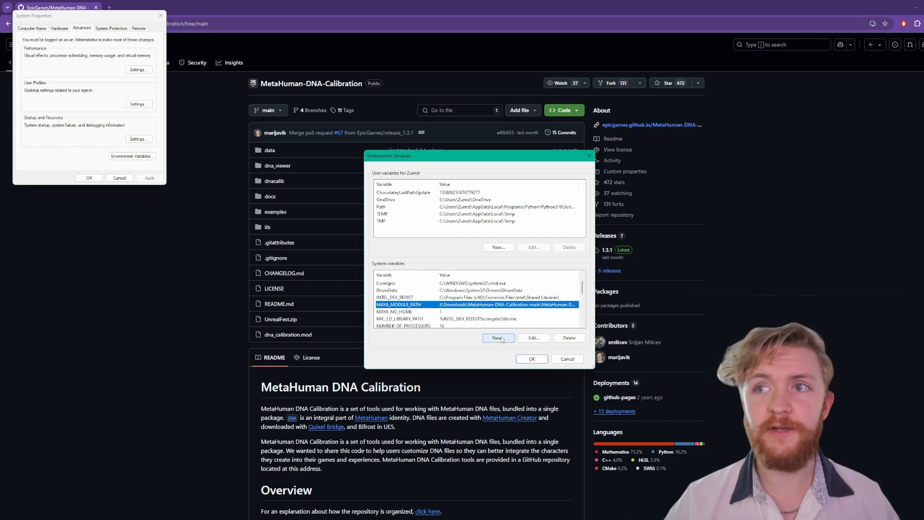
{"action": "mouse_move", "coordinate": [500, 341]}
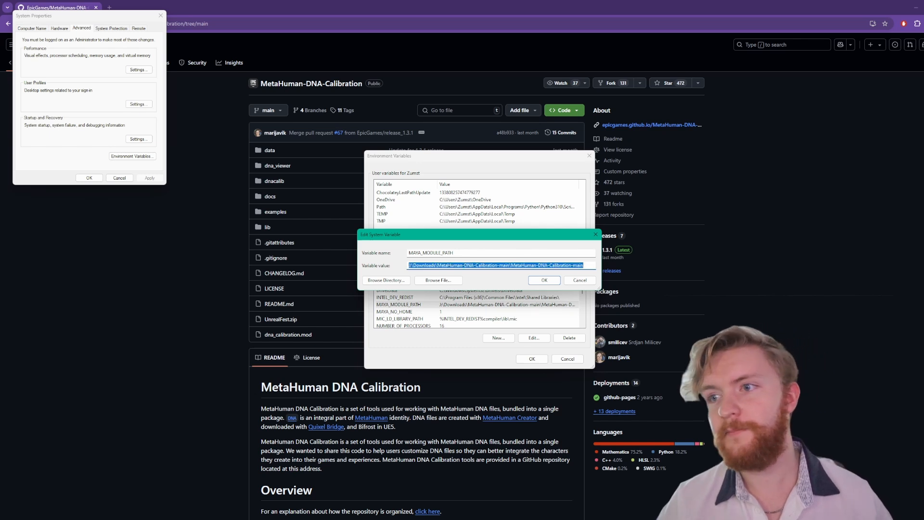
Set MAYA_MODULE_PATH to the extracted calibration folder's path, confirm, and close System Properties.
{"action": "left_click", "coordinate": [386, 280]}
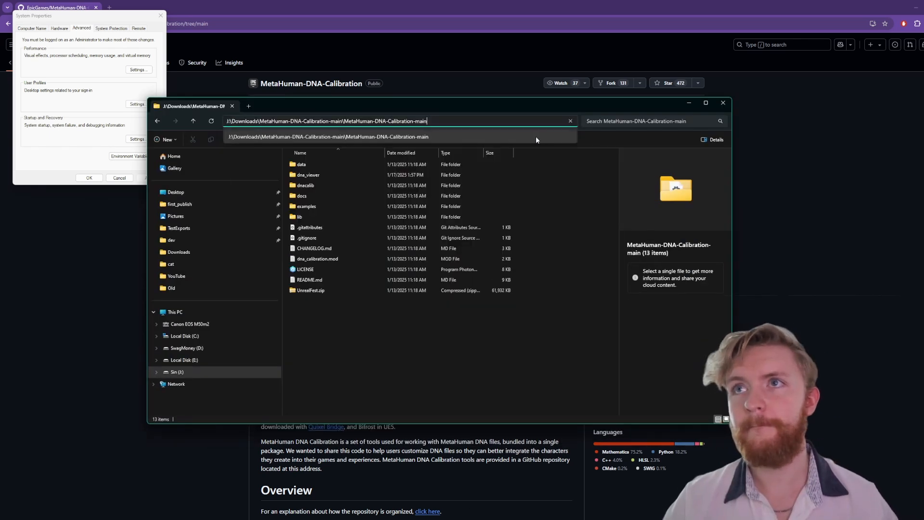
{"action": "key", "text": "ctrl+a"}
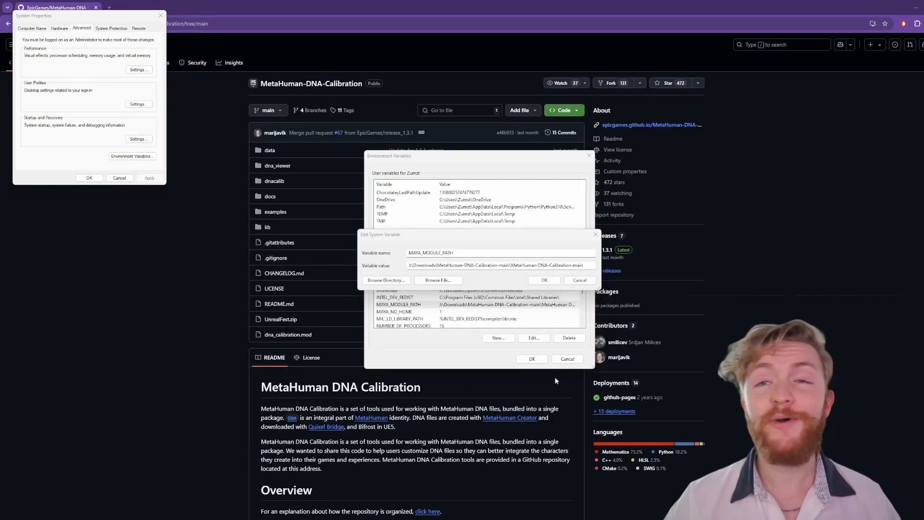
{"action": "left_click", "coordinate": [544, 280]}
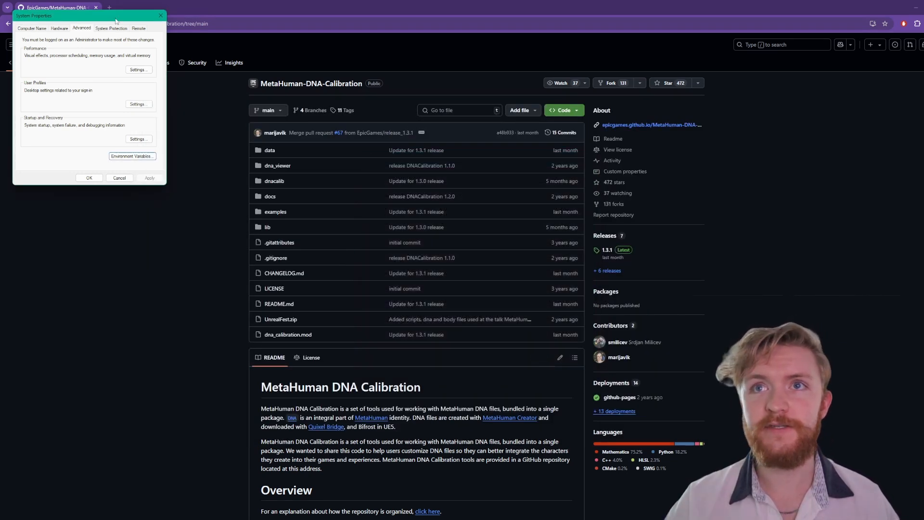
{"action": "left_click_drag", "start_coordinate": [115, 15], "coordinate": [328, 115]}
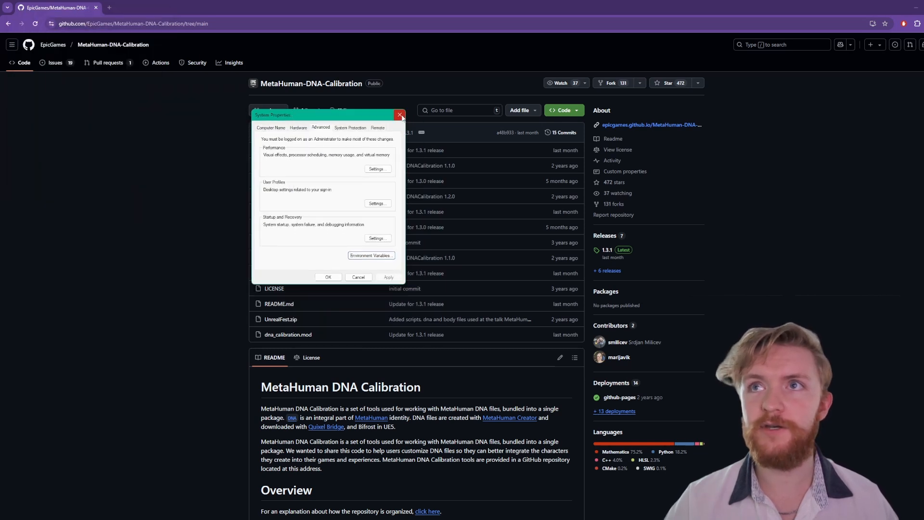
{"action": "left_click", "coordinate": [400, 115]}
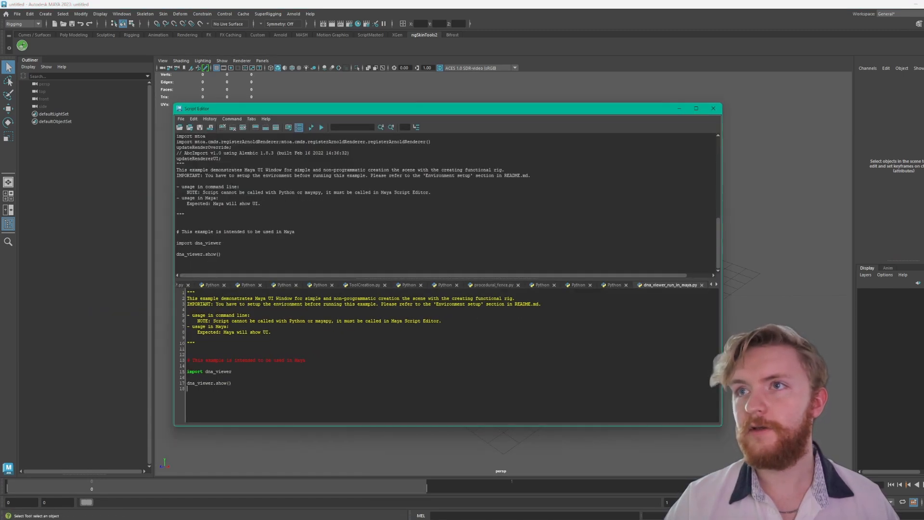
Load examples/dna_viewer_run_in_maya.py from the repository into the Script Editor.
{"action": "left_click", "coordinate": [181, 120]}
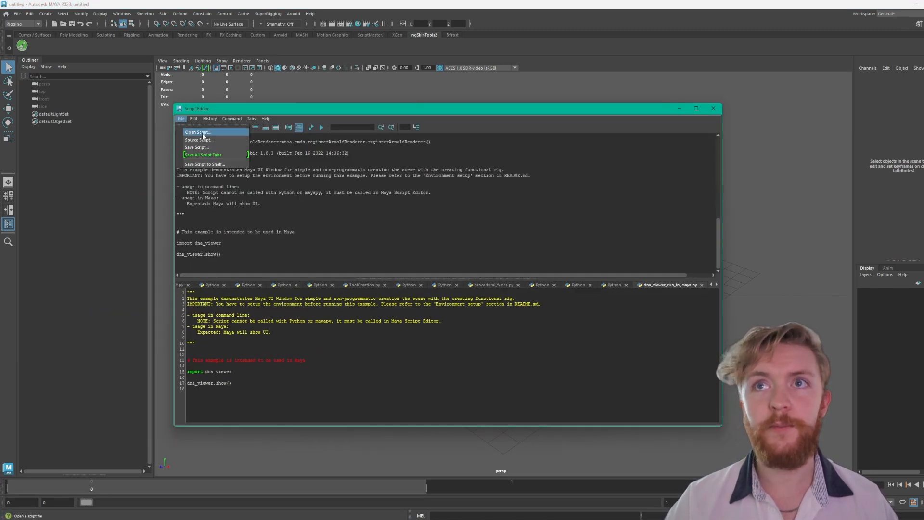
{"action": "left_click", "coordinate": [197, 132]}
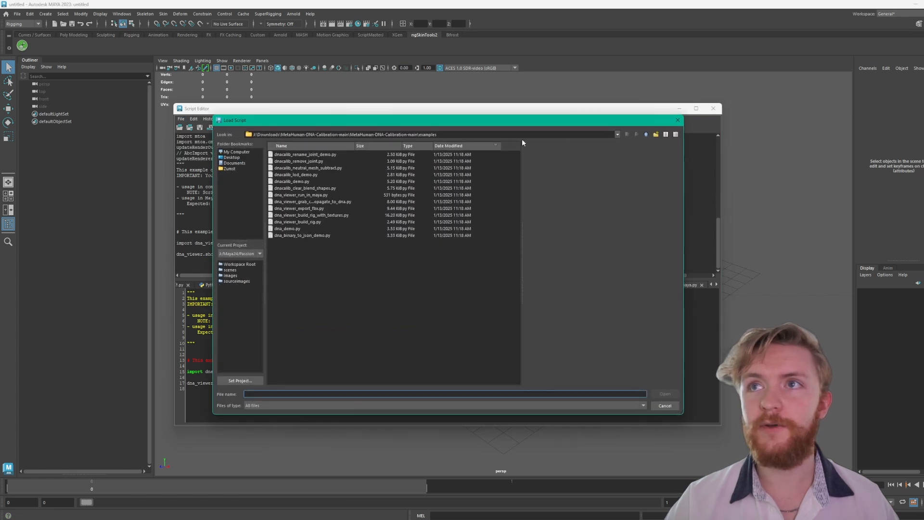
{"action": "left_click", "coordinate": [644, 134]}
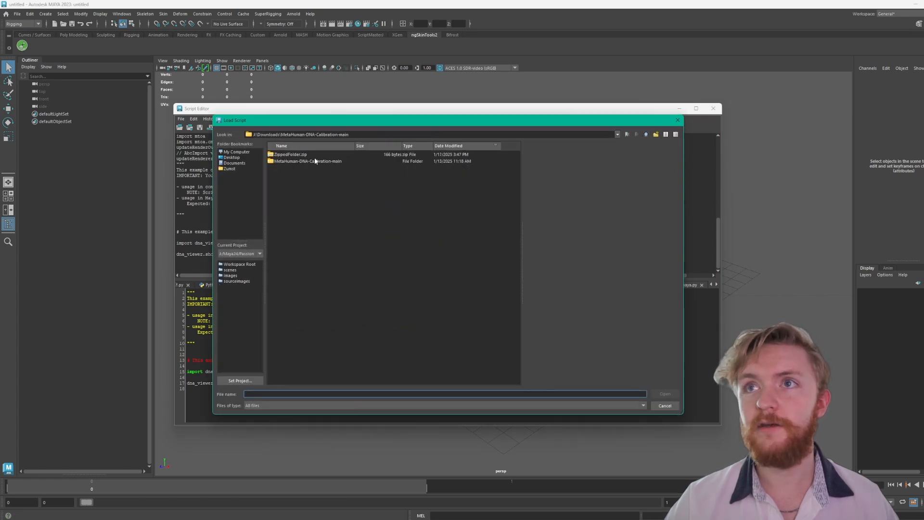
{"action": "double_click", "coordinate": [306, 161]}
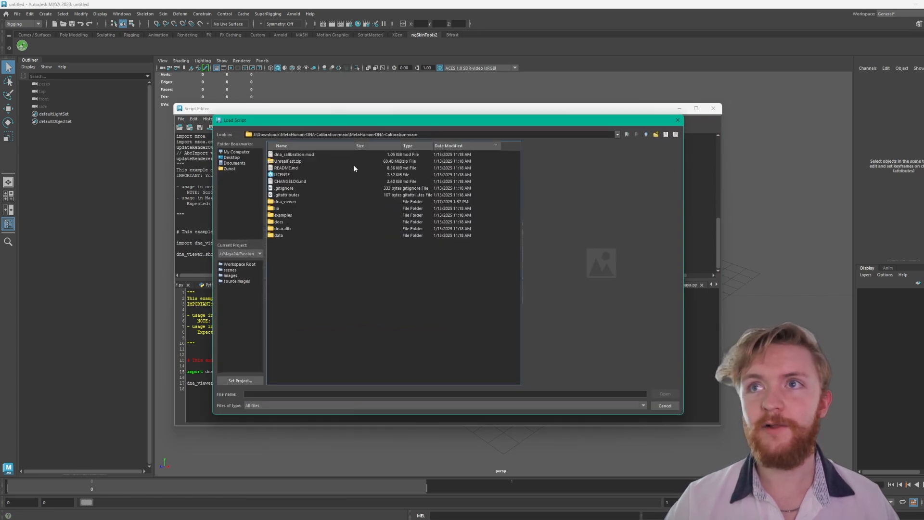
{"action": "double_click", "coordinate": [282, 215]}
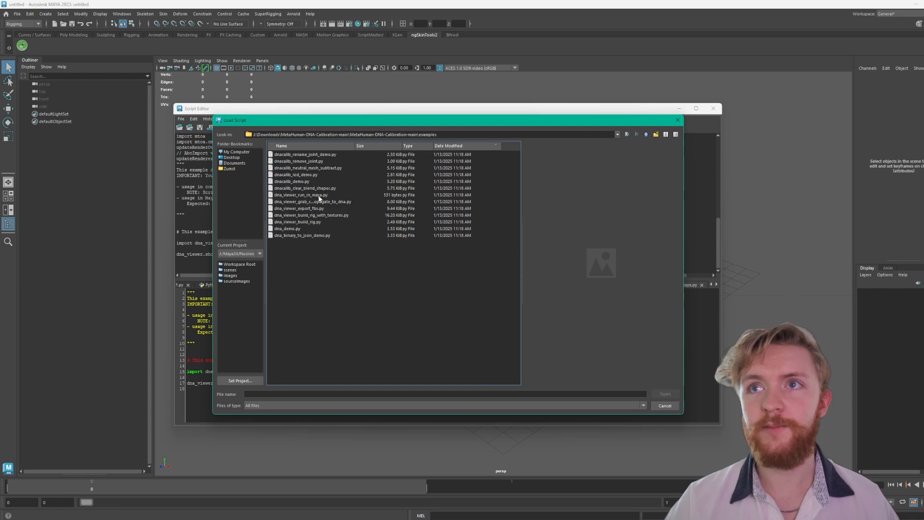
{"action": "left_click", "coordinate": [302, 195]}
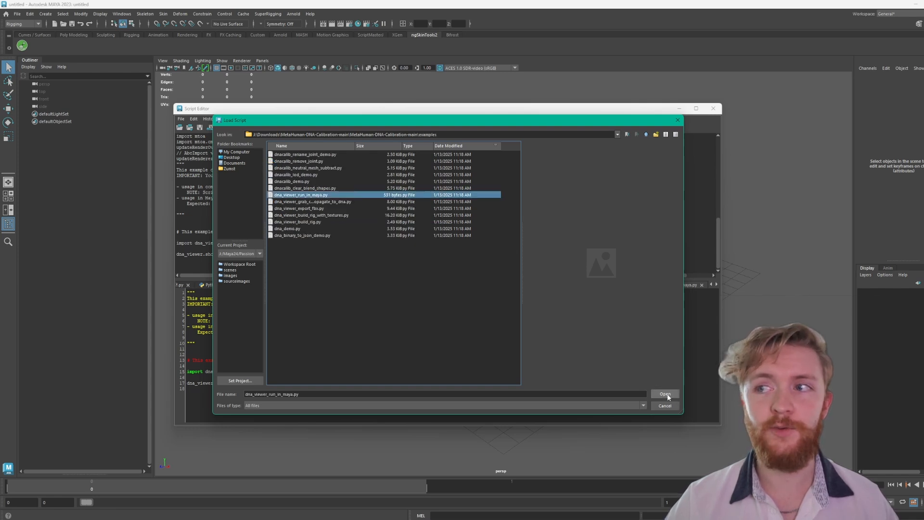
{"action": "left_click", "coordinate": [664, 394]}
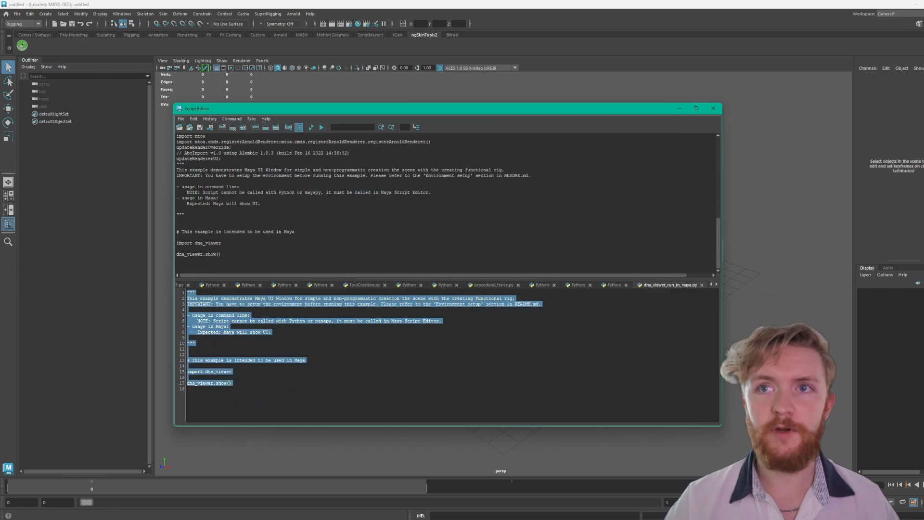
Run the example script to launch DNA Viewer and move its window aside.
{"action": "left_click", "coordinate": [312, 128]}
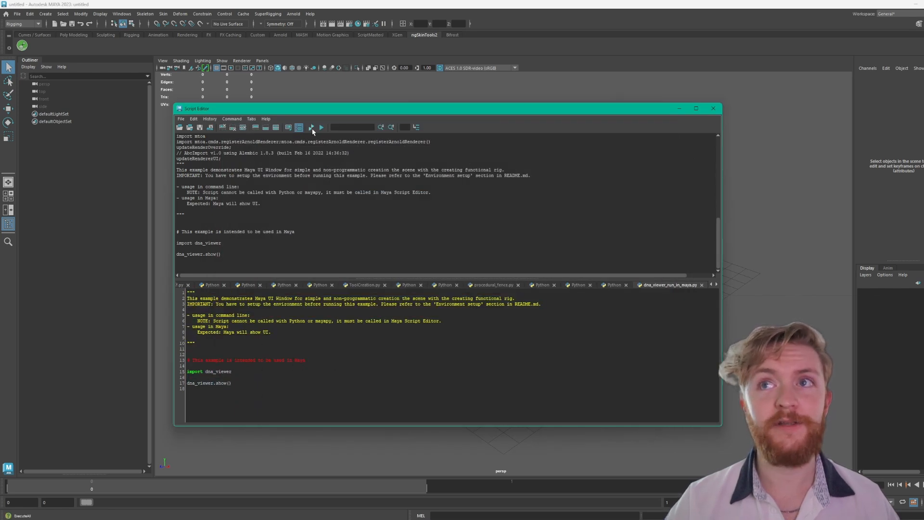
{"action": "left_click", "coordinate": [312, 127]}
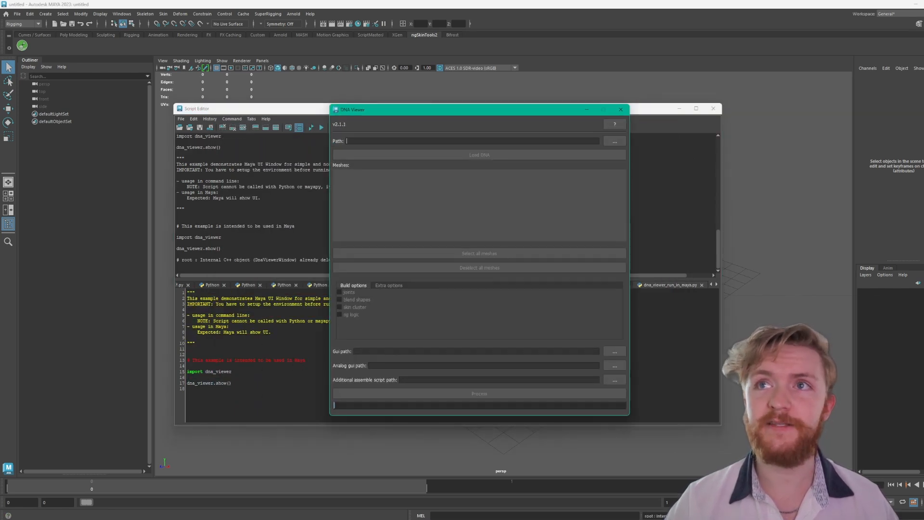
{"action": "left_click_drag", "start_coordinate": [353, 108], "coordinate": [508, 111]}
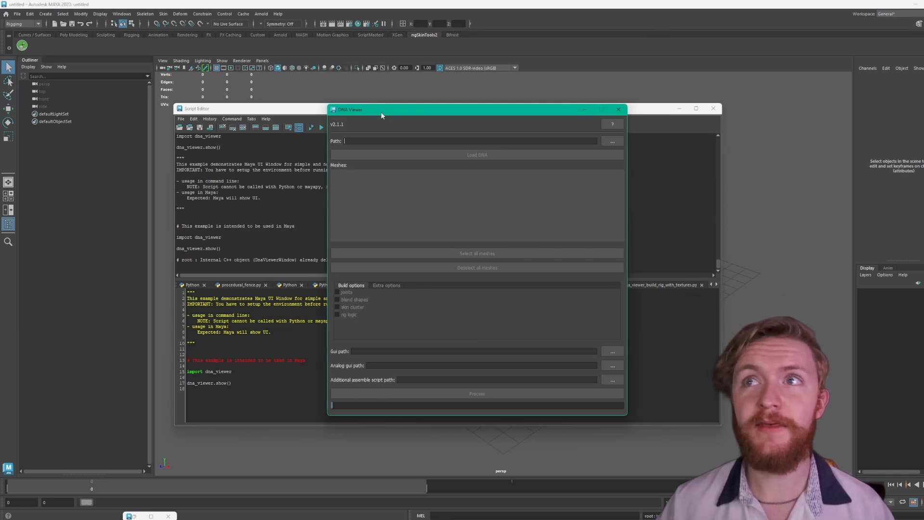
{"action": "left_click_drag", "start_coordinate": [382, 115], "coordinate": [375, 116]}
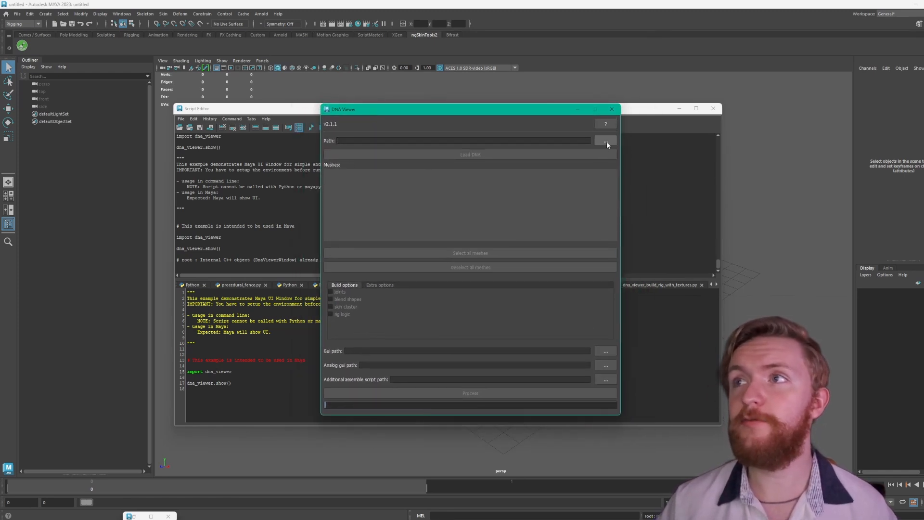
Load data/dna_files/Taro.dna as the DNA file in DNA Viewer.
{"action": "left_click", "coordinate": [606, 140]}
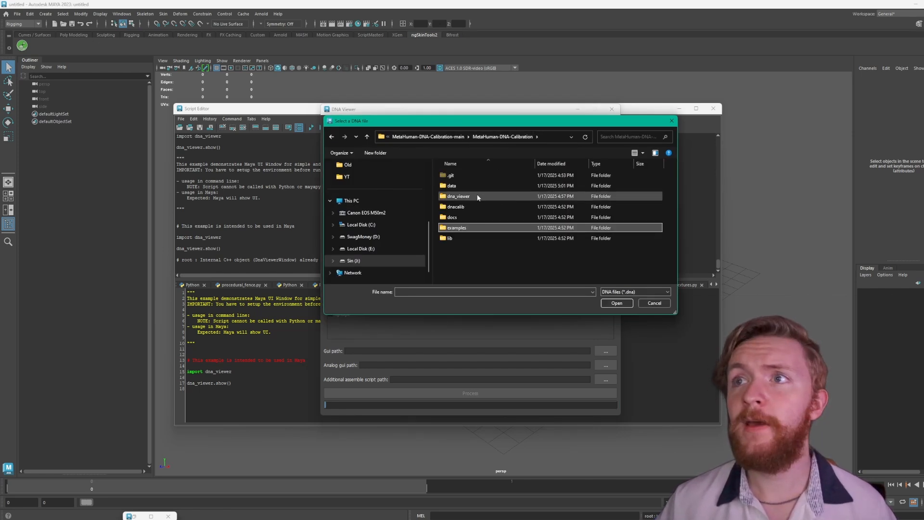
{"action": "double_click", "coordinate": [450, 186]}
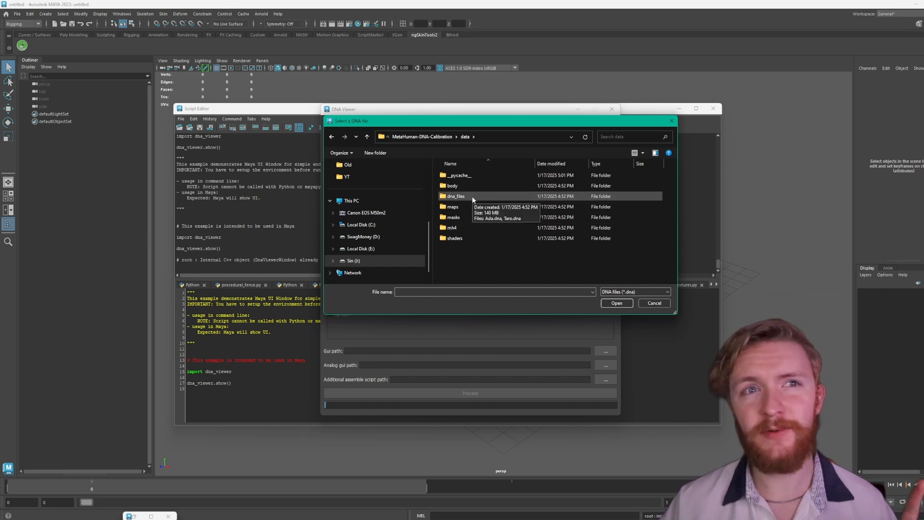
{"action": "double_click", "coordinate": [456, 196]}
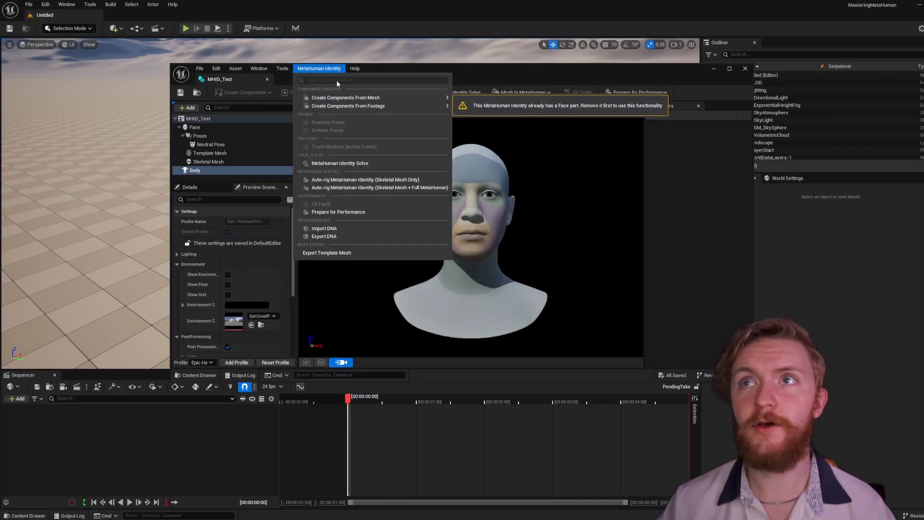
{"action": "mouse_move", "coordinate": [323, 236]}
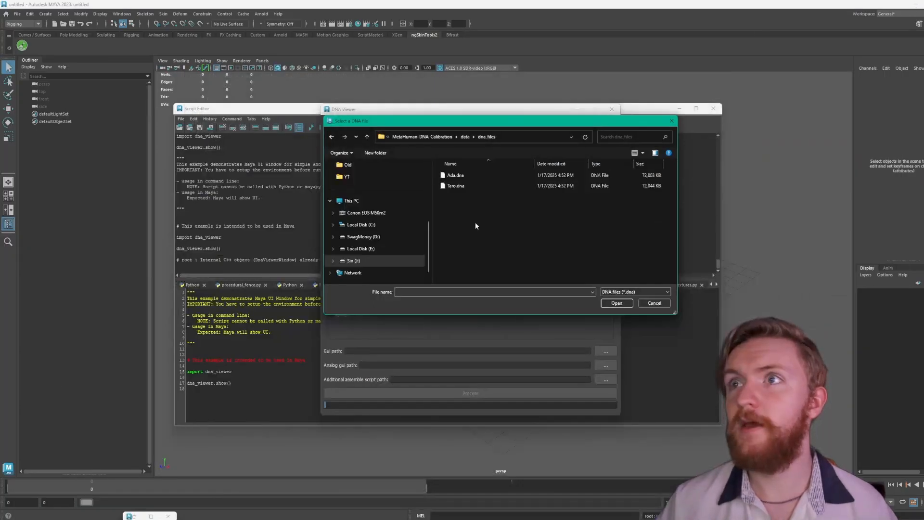
{"action": "left_click", "coordinate": [455, 186]}
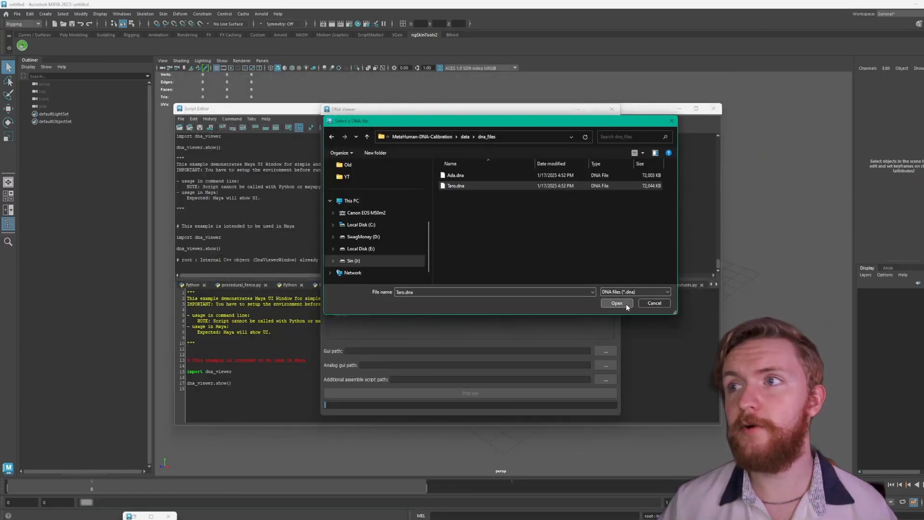
{"action": "left_click", "coordinate": [616, 302]}
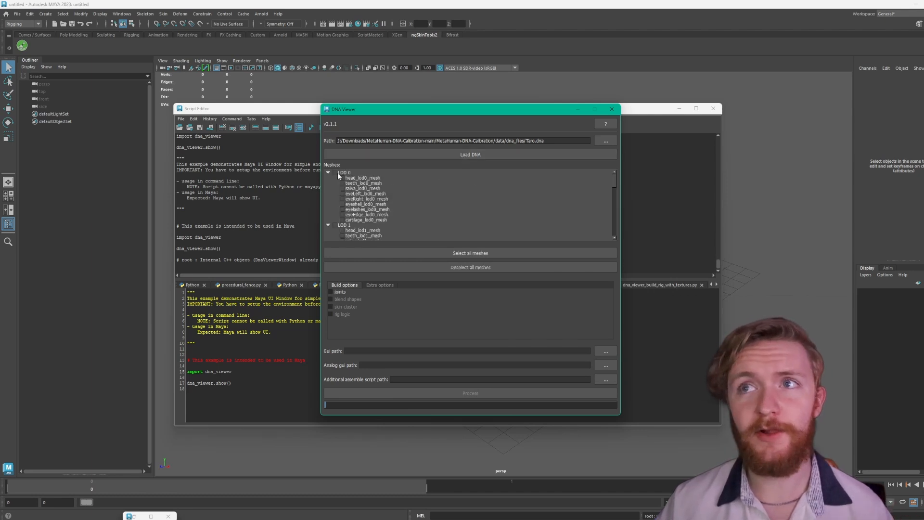
Include all LOD 0 meshes and enable joints, blend shapes and skin cluster for the build.
{"action": "left_click", "coordinate": [470, 252]}
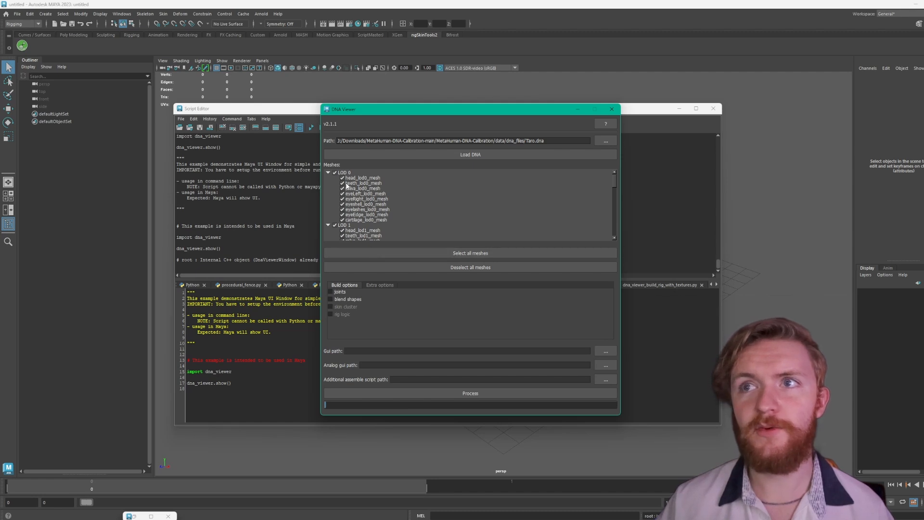
{"action": "left_click", "coordinate": [470, 268]}
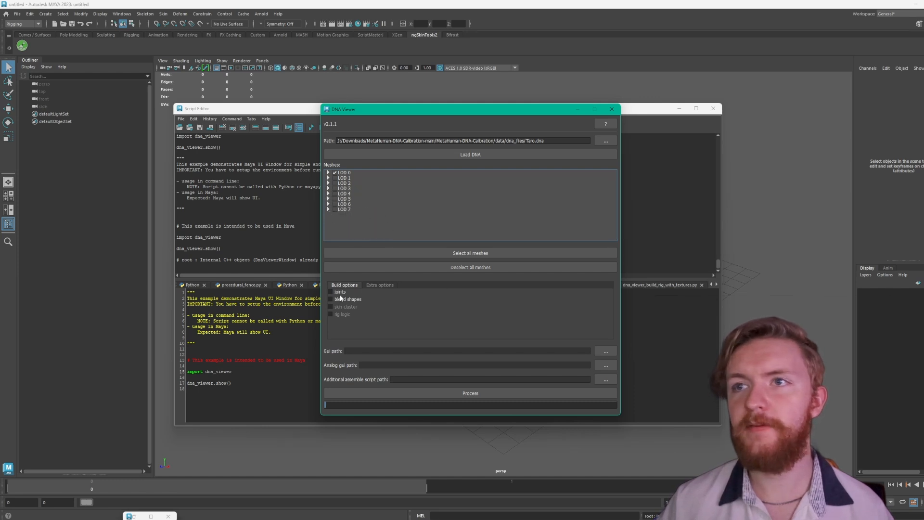
{"action": "left_click", "coordinate": [330, 308]}
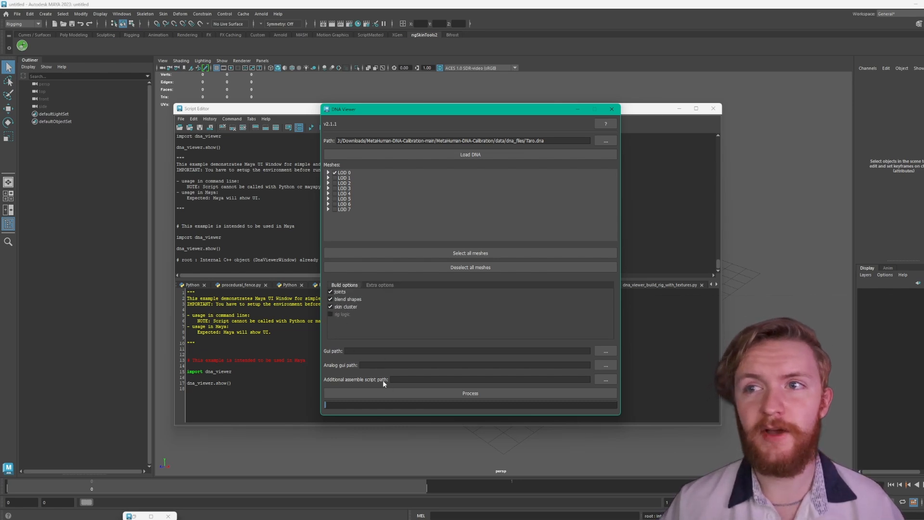
{"action": "mouse_move", "coordinate": [406, 346]}
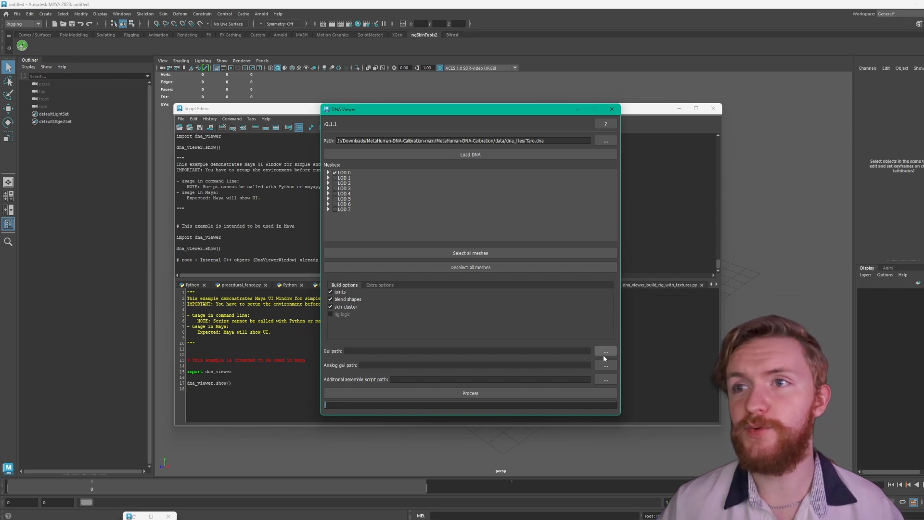
Set the gui.ma, analog GUI and additional assemble script paths in DNA Viewer.
{"action": "left_click", "coordinate": [606, 350]}
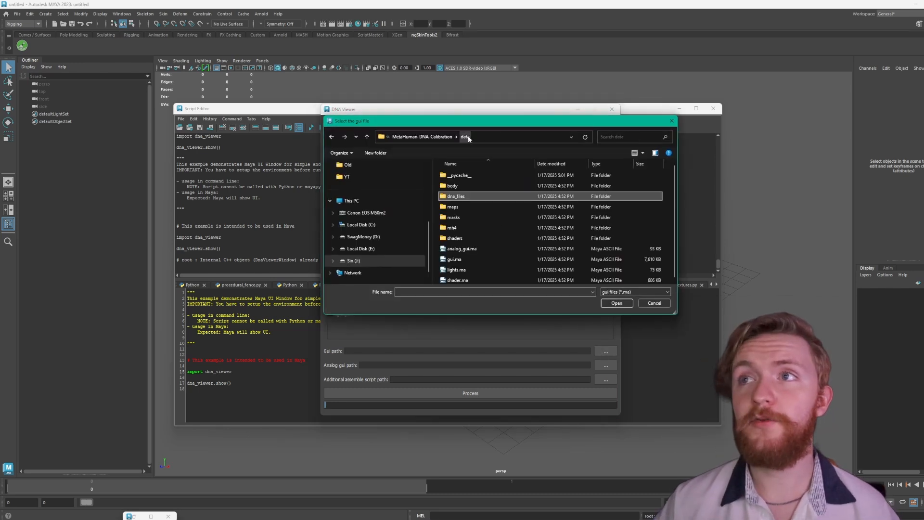
{"action": "left_click", "coordinate": [453, 258]}
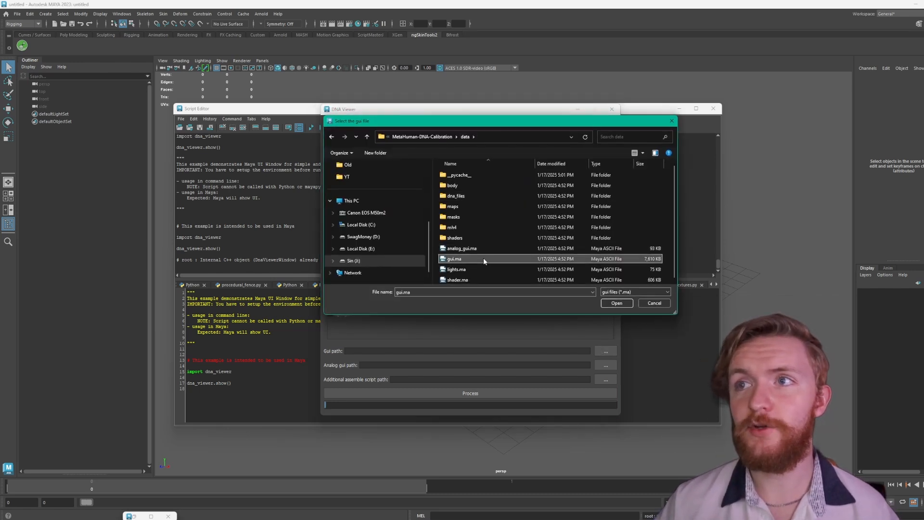
{"action": "left_click", "coordinate": [616, 303]}
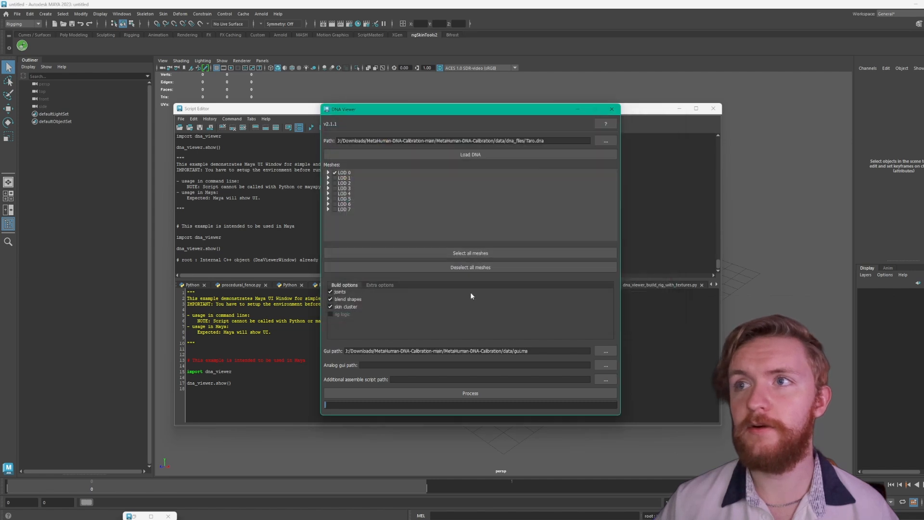
{"action": "left_click", "coordinate": [605, 365]}
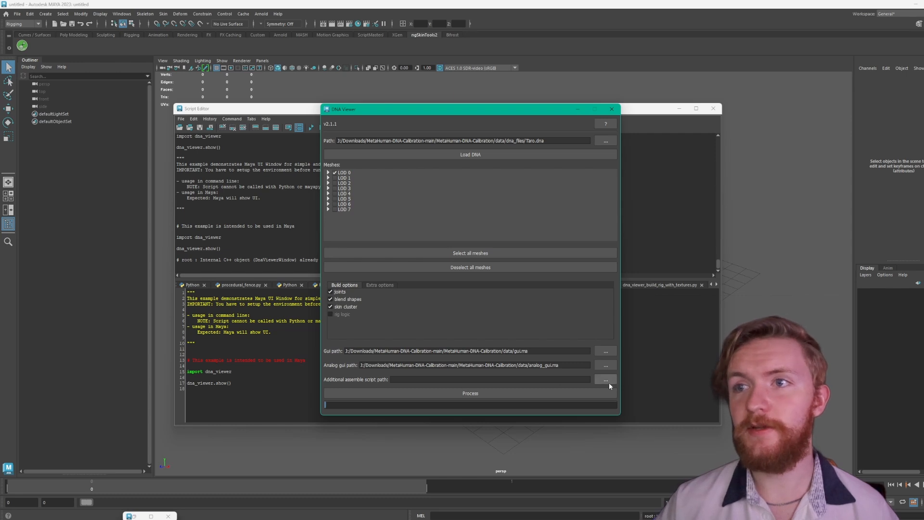
{"action": "left_click", "coordinate": [605, 379]}
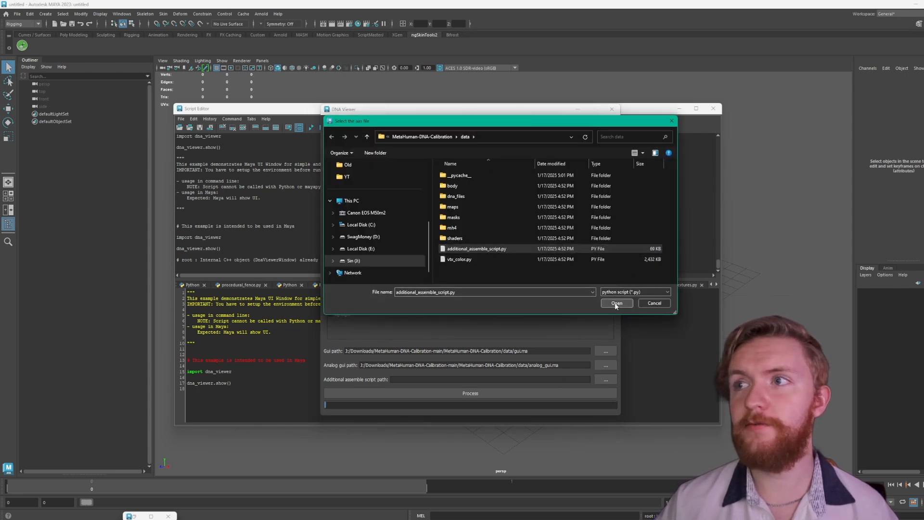
Enable rig logic so all four build options are checked.
{"action": "left_click", "coordinate": [616, 302]}
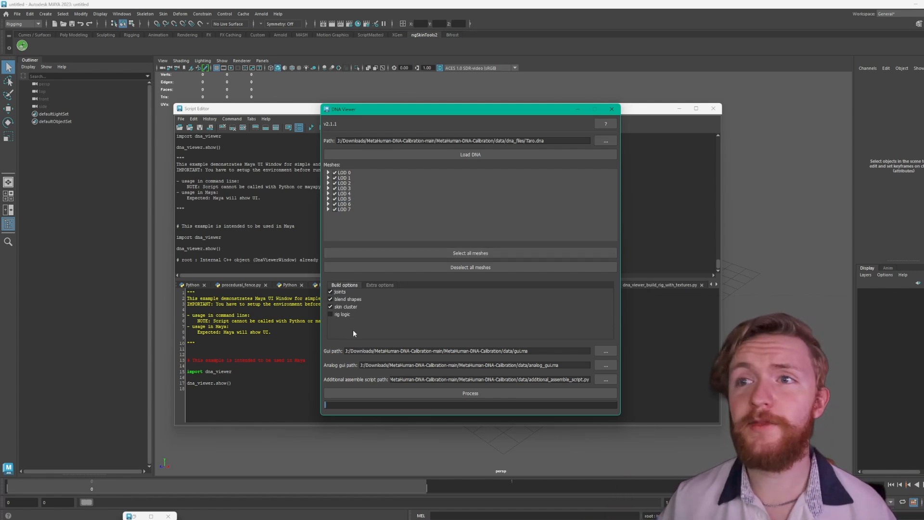
{"action": "left_click", "coordinate": [330, 314]}
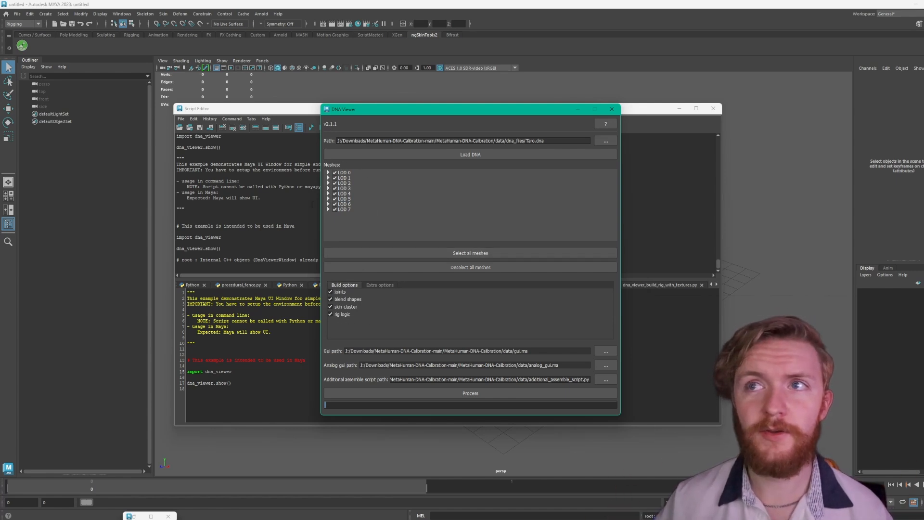
{"action": "mouse_move", "coordinate": [366, 296]}
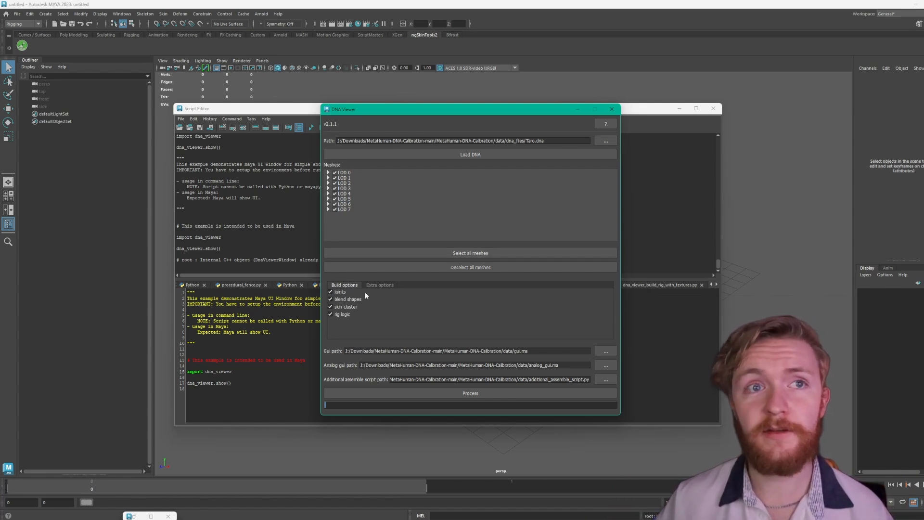
{"action": "mouse_move", "coordinate": [343, 315]}
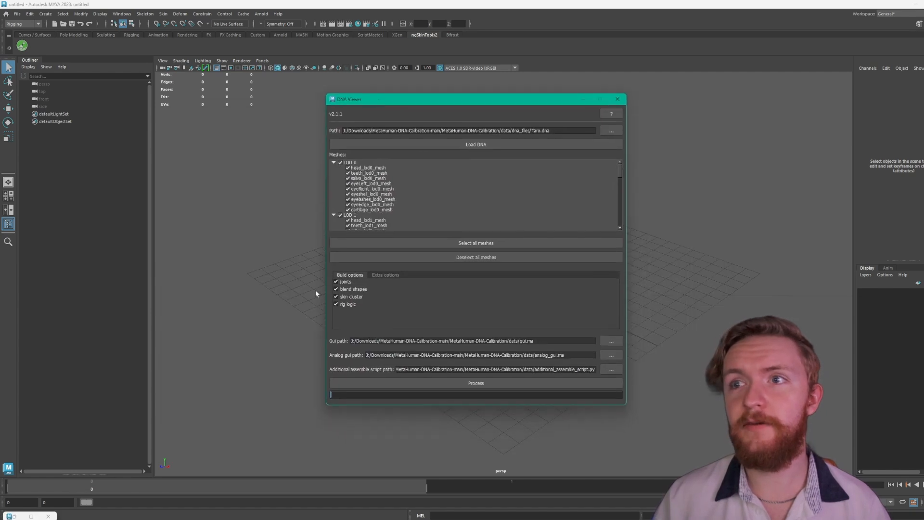
Toggle rig logic off and back on, leaving it enabled for the build.
{"action": "left_click", "coordinate": [336, 304]}
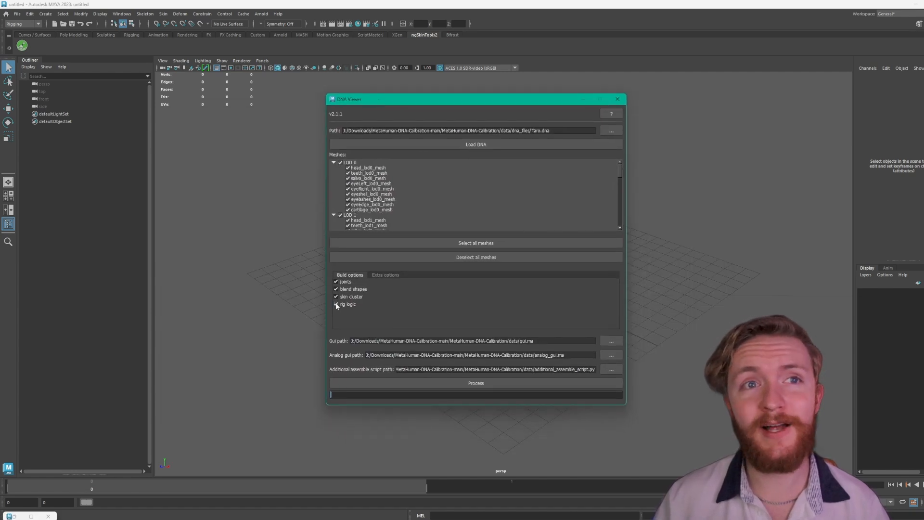
{"action": "left_click", "coordinate": [336, 304]}
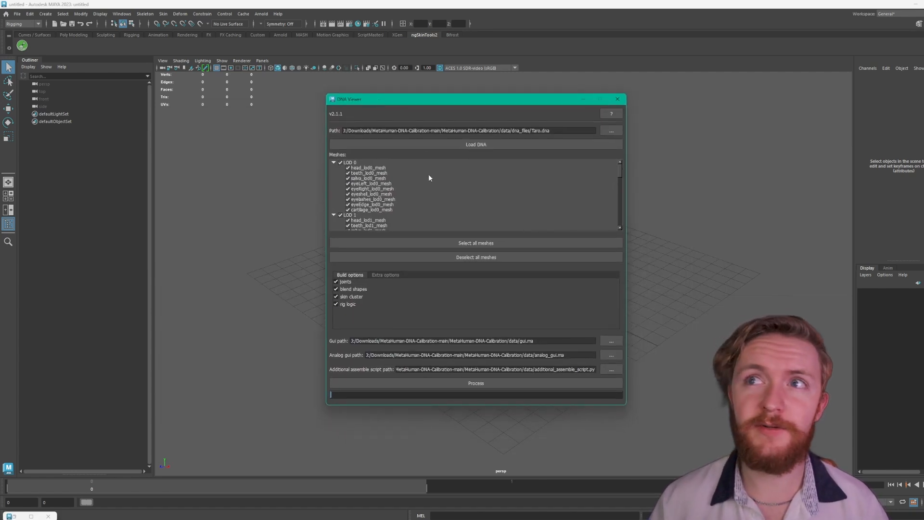
{"action": "mouse_move", "coordinate": [437, 204]}
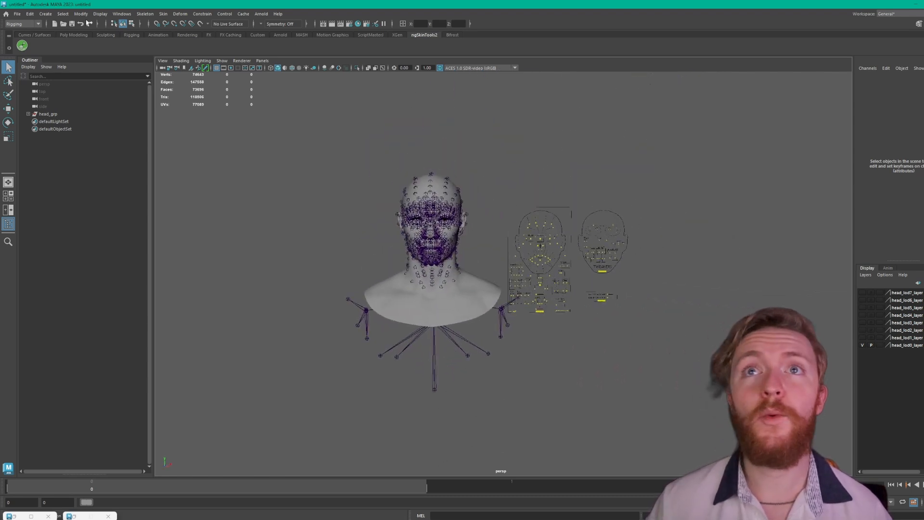
In the Plug-in Manager, keep embeddedRL4.mll loaded and set it to auto load.
{"action": "left_click", "coordinate": [31, 13]}
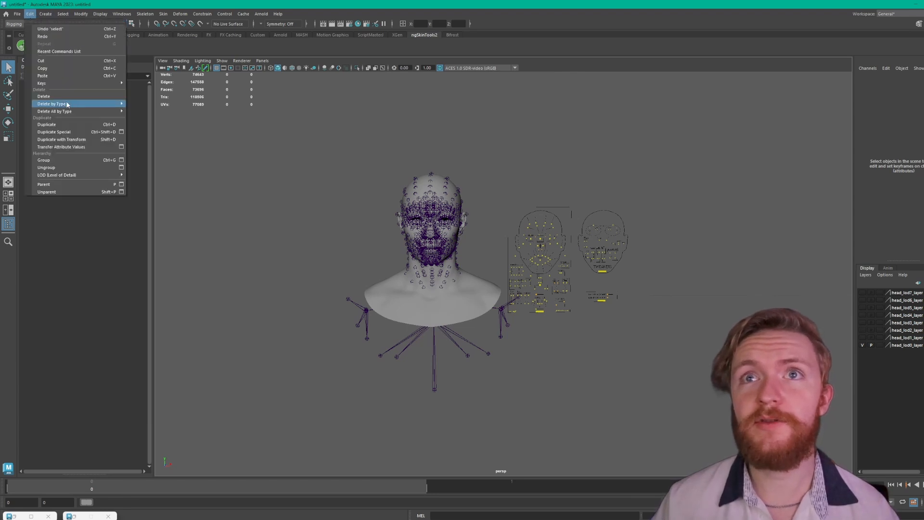
{"action": "left_click", "coordinate": [123, 14]}
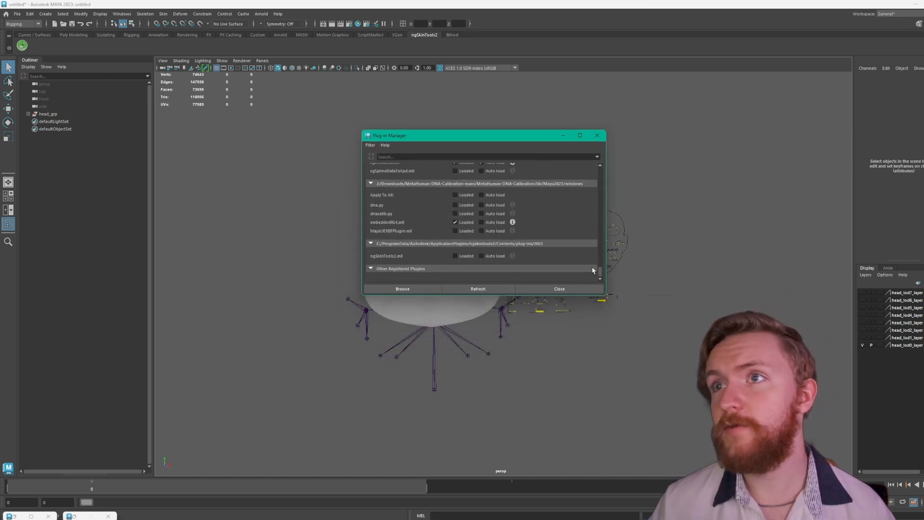
{"action": "mouse_move", "coordinate": [554, 187]}
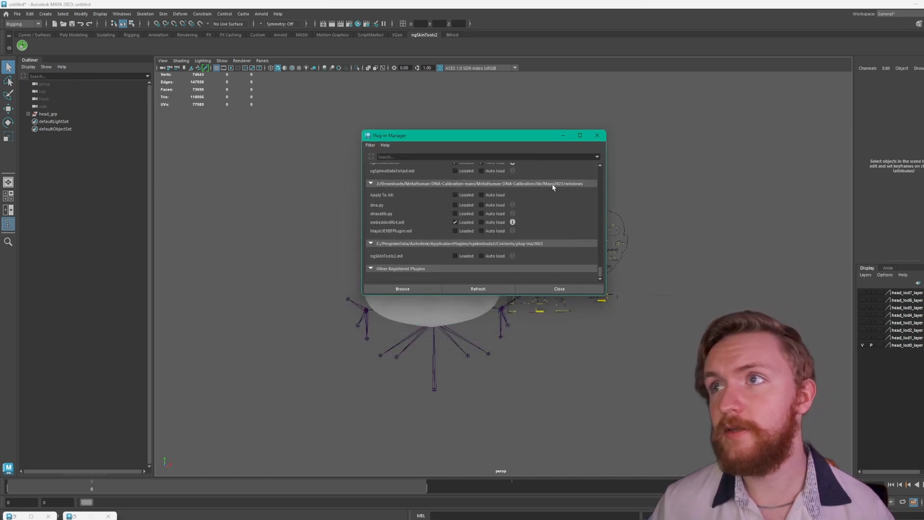
{"action": "mouse_move", "coordinate": [451, 228]}
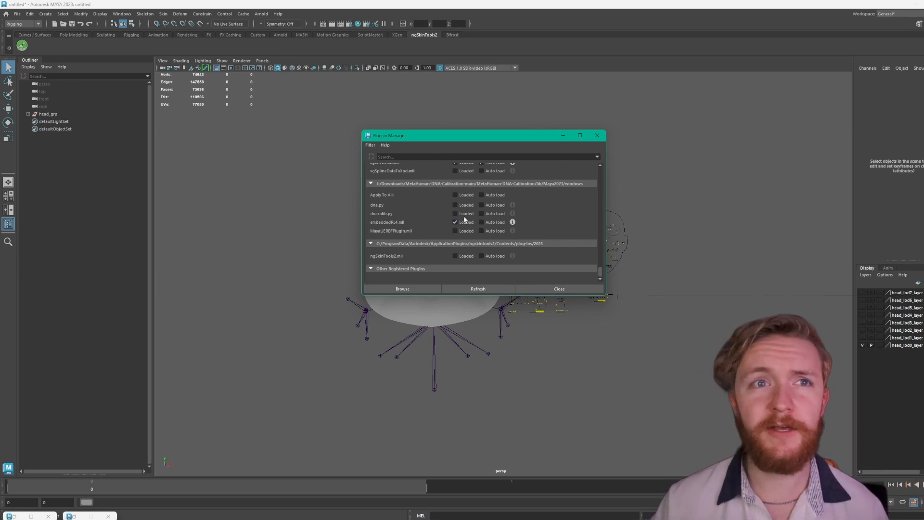
{"action": "left_click", "coordinate": [454, 212]}
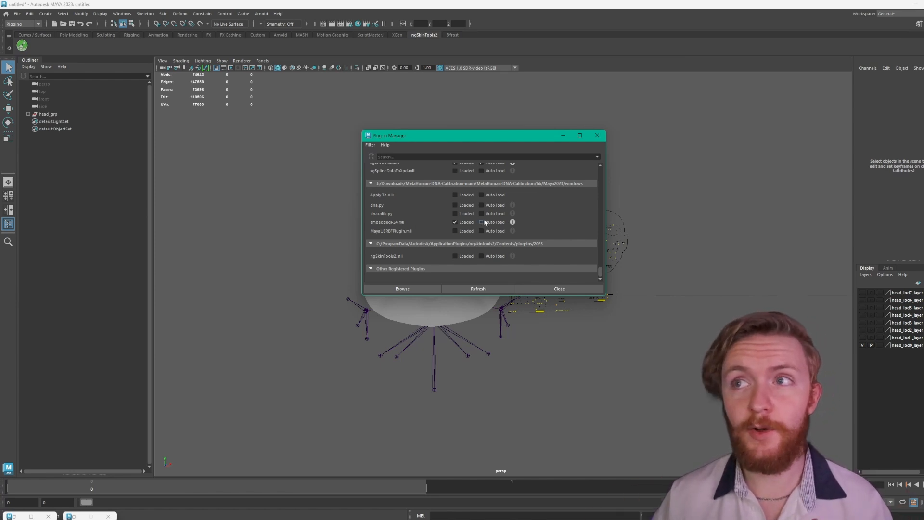
{"action": "left_click", "coordinate": [481, 221]}
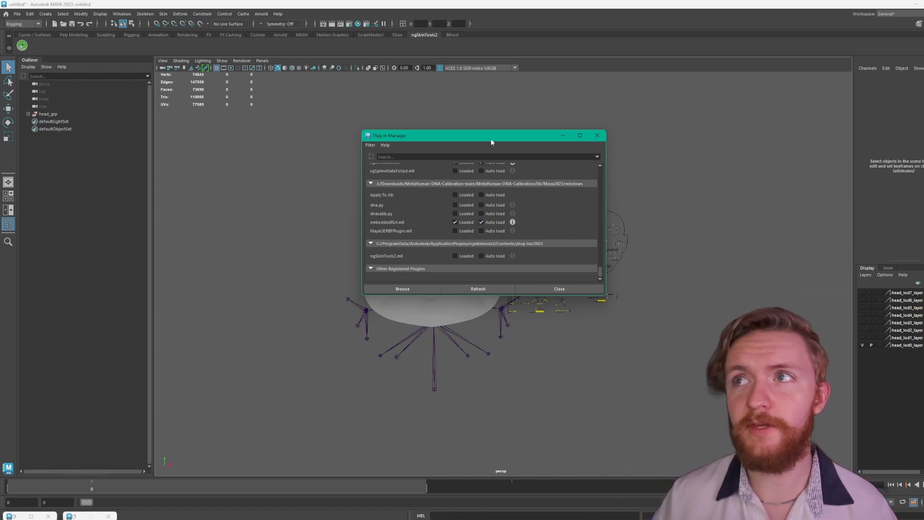
{"action": "left_click_drag", "start_coordinate": [491, 135], "coordinate": [299, 211]}
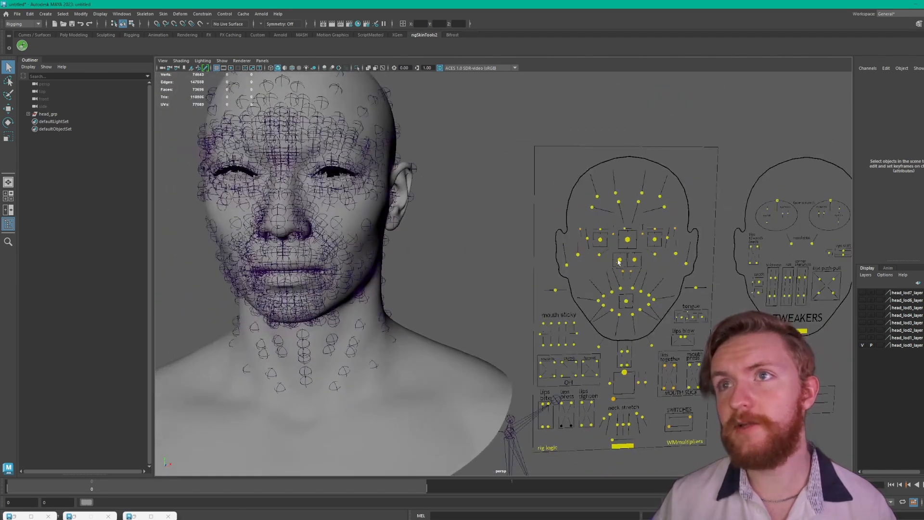
Select CTRL_C_mouth and CTRL_C_jaw on the face board to test the head deformation.
{"action": "left_click", "coordinate": [620, 229]}
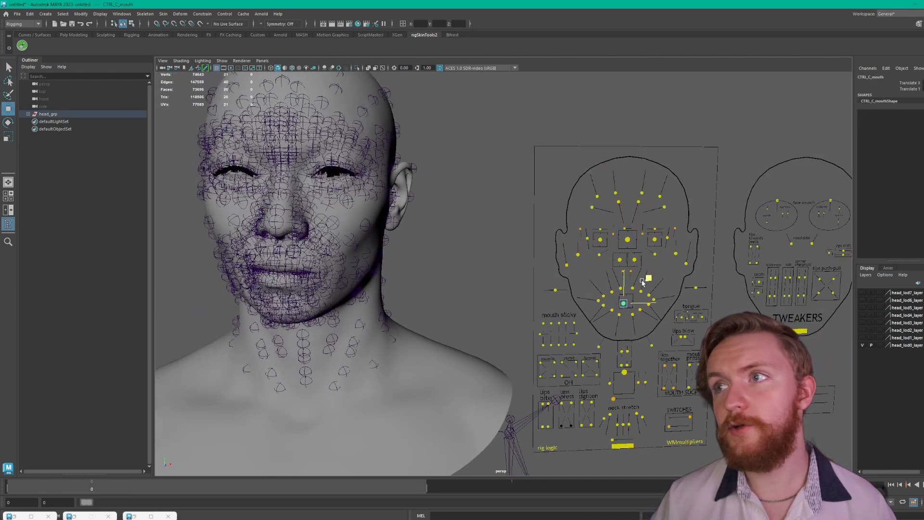
{"action": "left_click", "coordinate": [624, 373]}
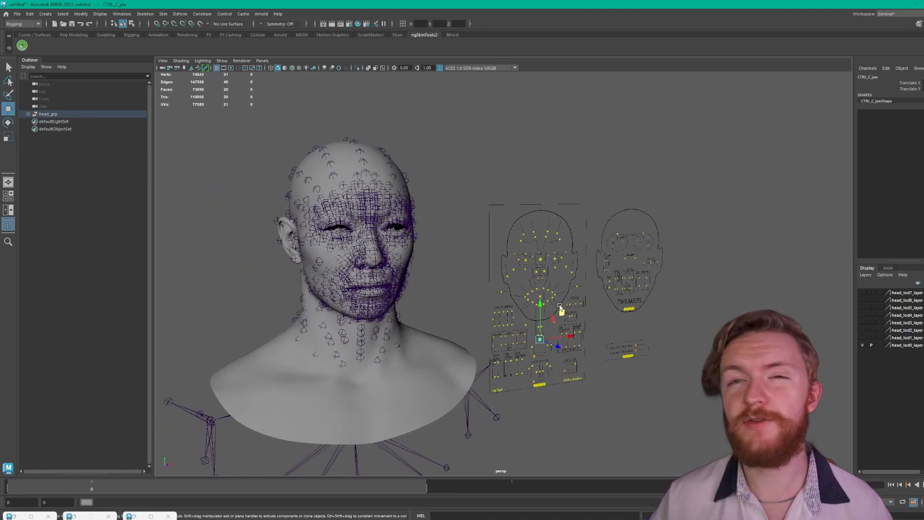
{"action": "mouse_move", "coordinate": [455, 322]}
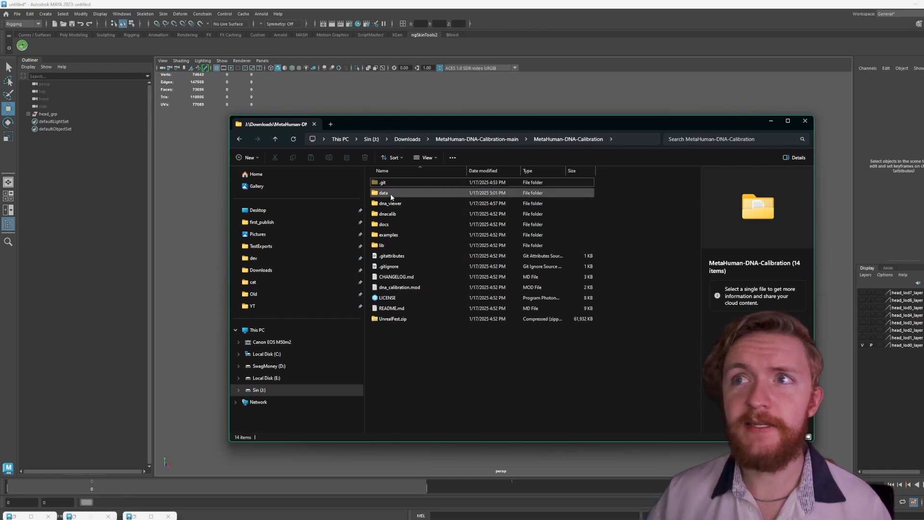
Browse into dna_viewer, then into the repository's examples folder.
{"action": "double_click", "coordinate": [391, 203]}
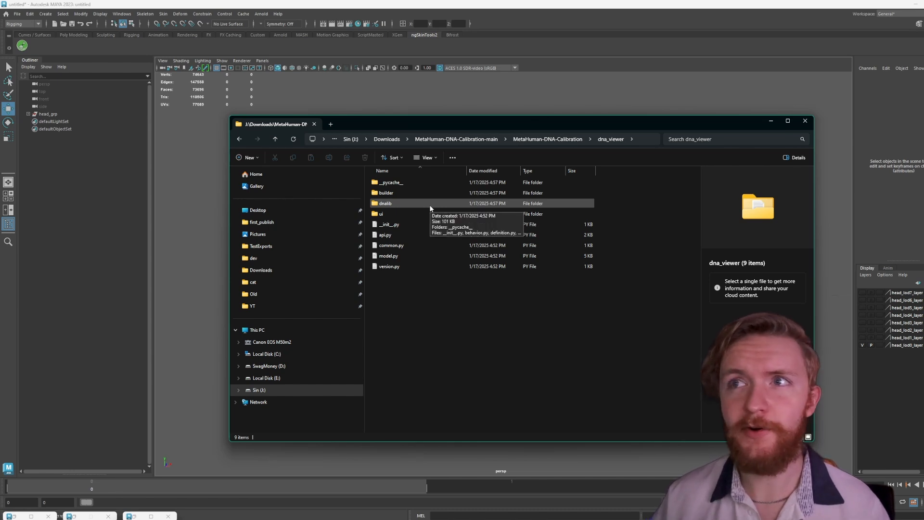
{"action": "mouse_move", "coordinate": [554, 141]}
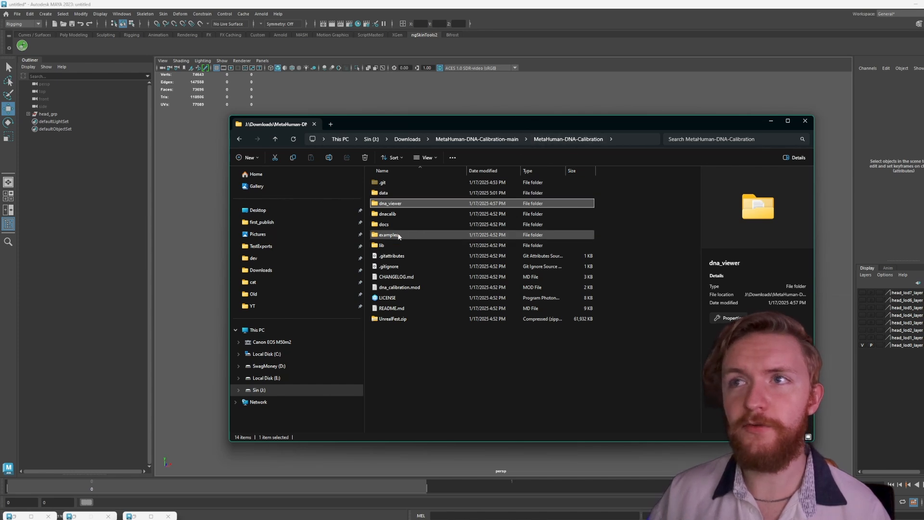
{"action": "double_click", "coordinate": [387, 234]}
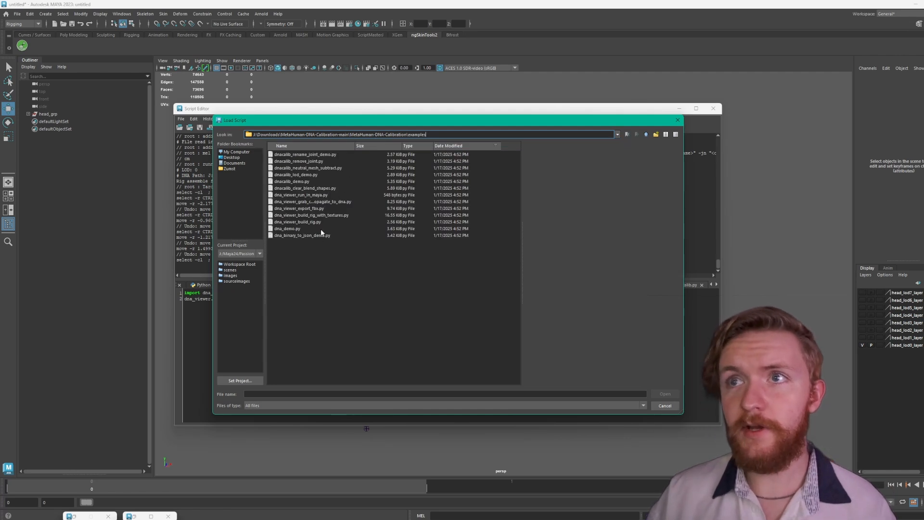
Load dna_viewer_build_rig_with_textures.py from the examples folder into a Script Editor tab.
{"action": "left_click", "coordinate": [310, 215]}
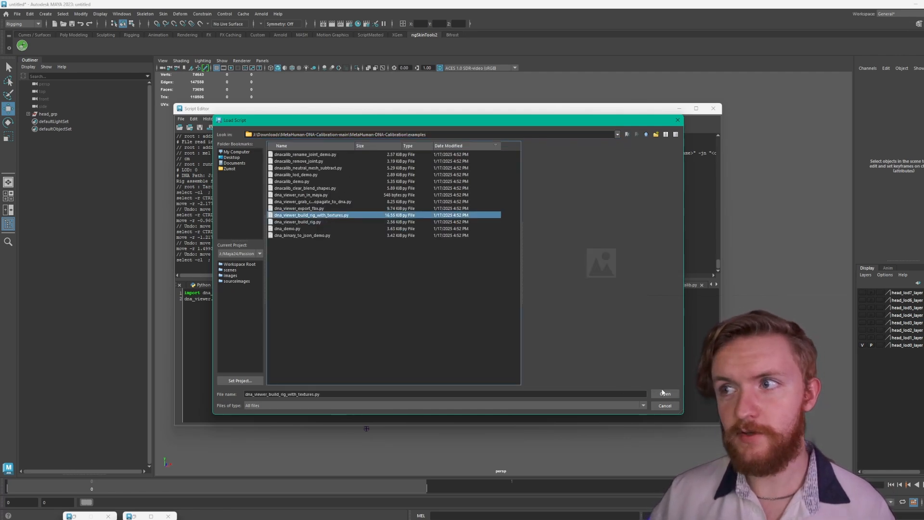
{"action": "left_click", "coordinate": [664, 393]}
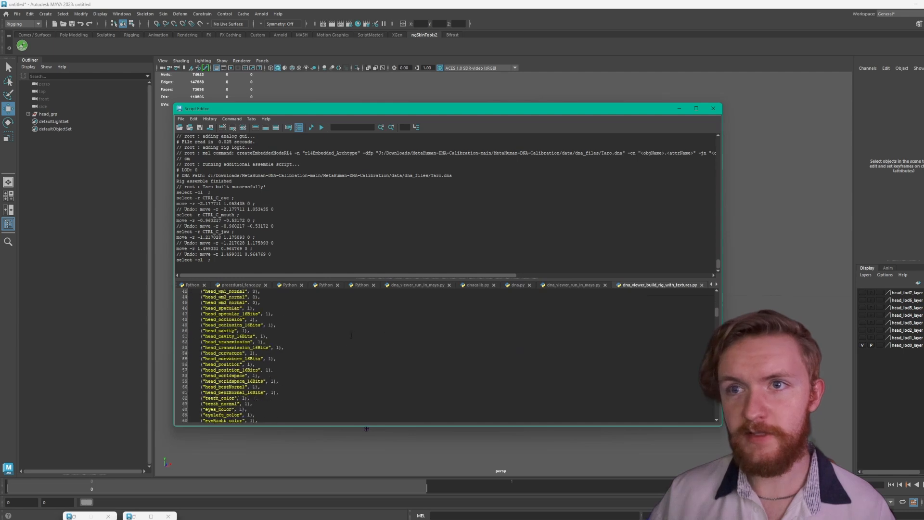
{"action": "scroll", "scroll_direction": "down", "scroll_amount": 3}
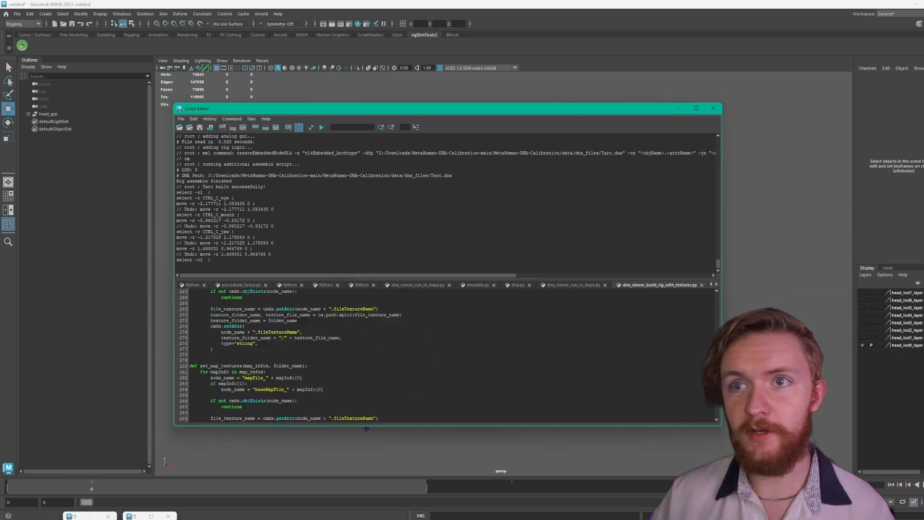